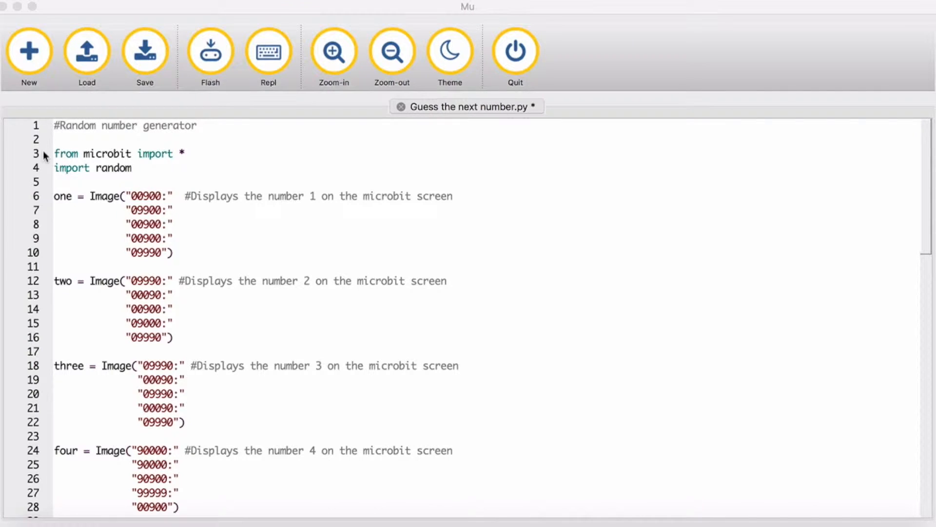
pyautogui.moveTo(122, 161)
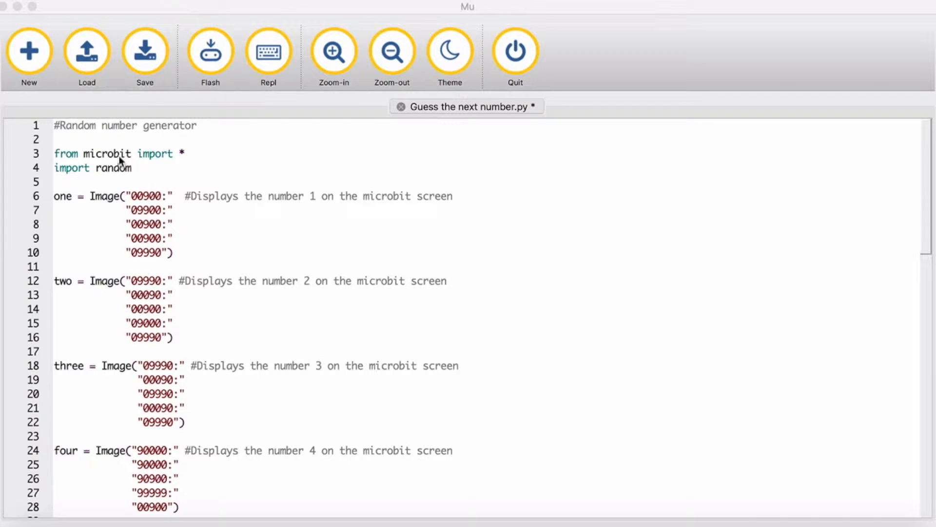
pyautogui.moveTo(98, 169)
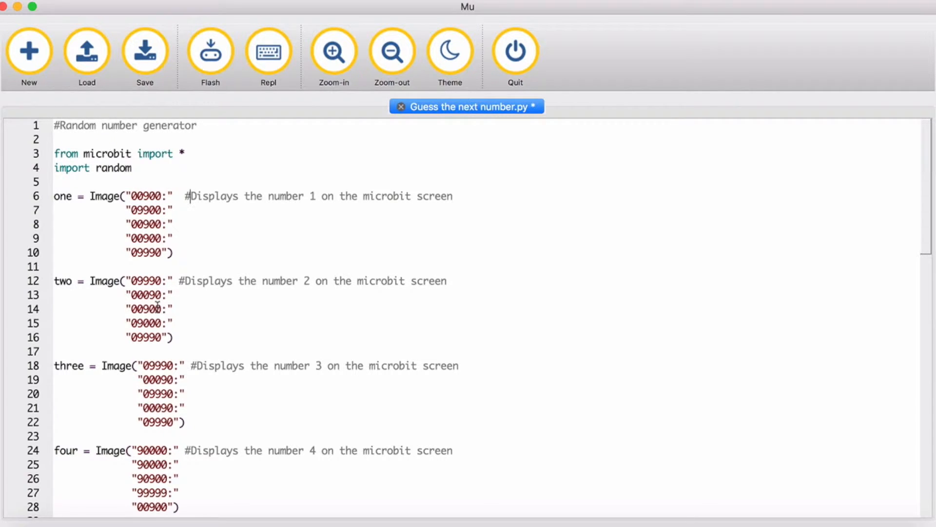
pyautogui.scroll(-3)
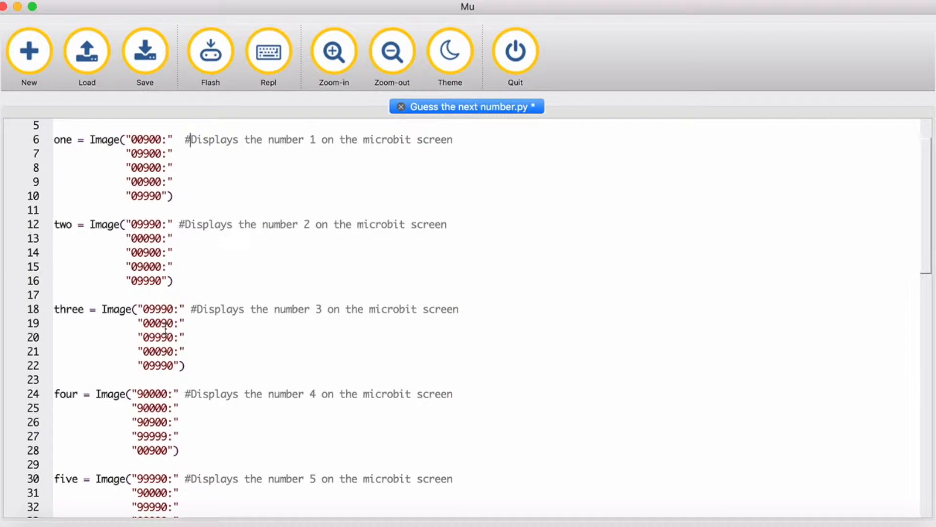
pyautogui.scroll(-3)
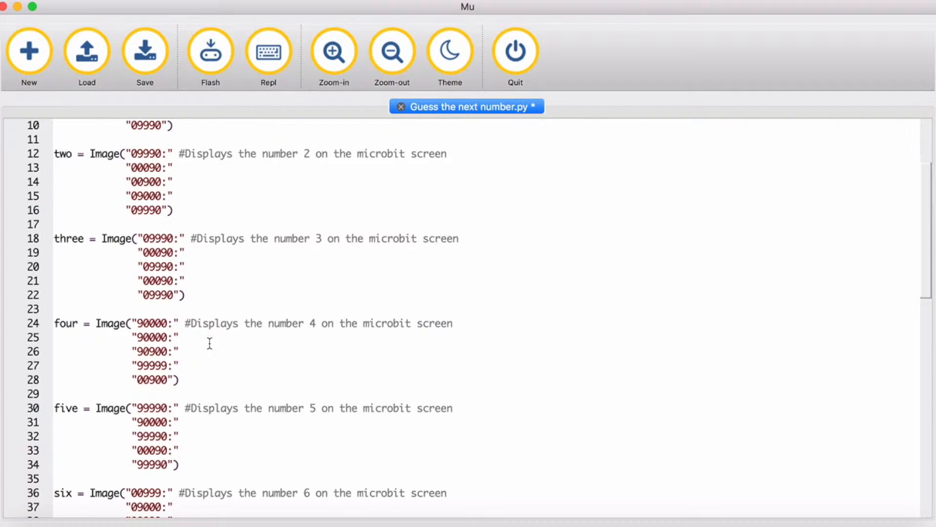
pyautogui.scroll(-3)
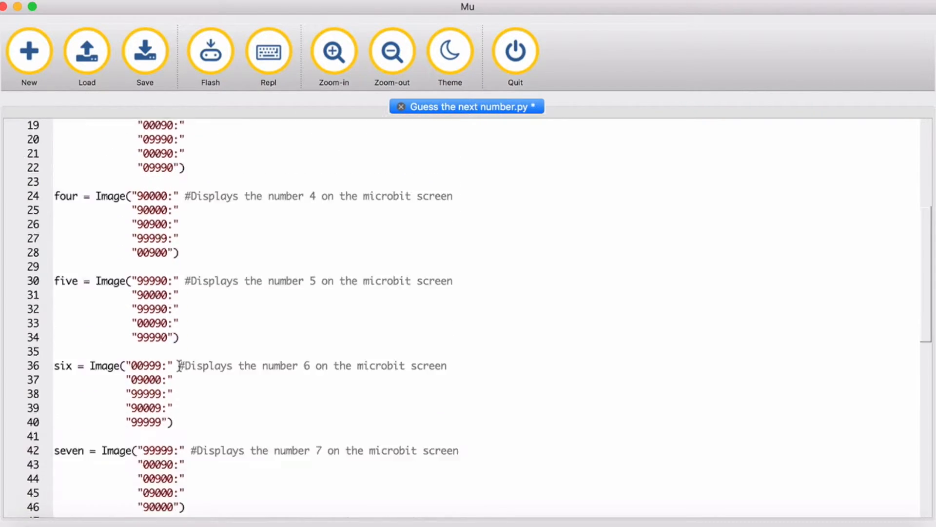
pyautogui.scroll(-3)
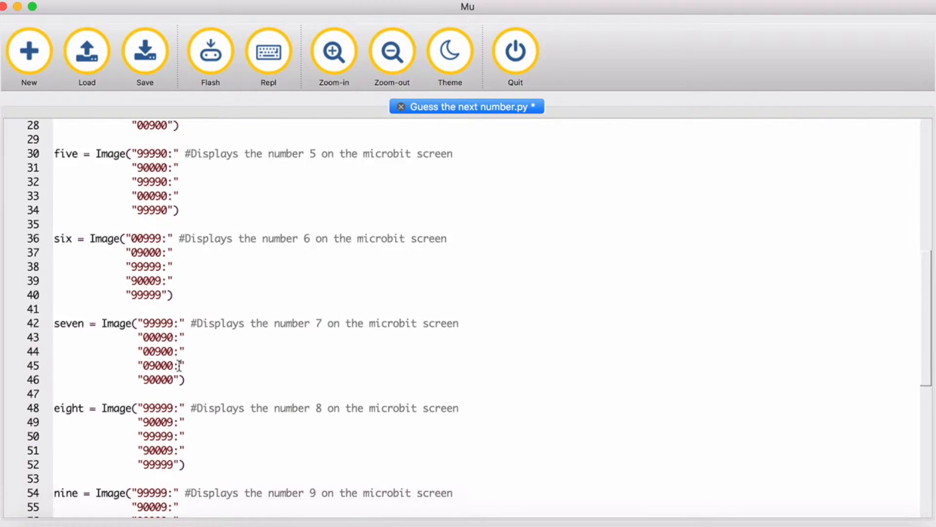
pyautogui.scroll(-3)
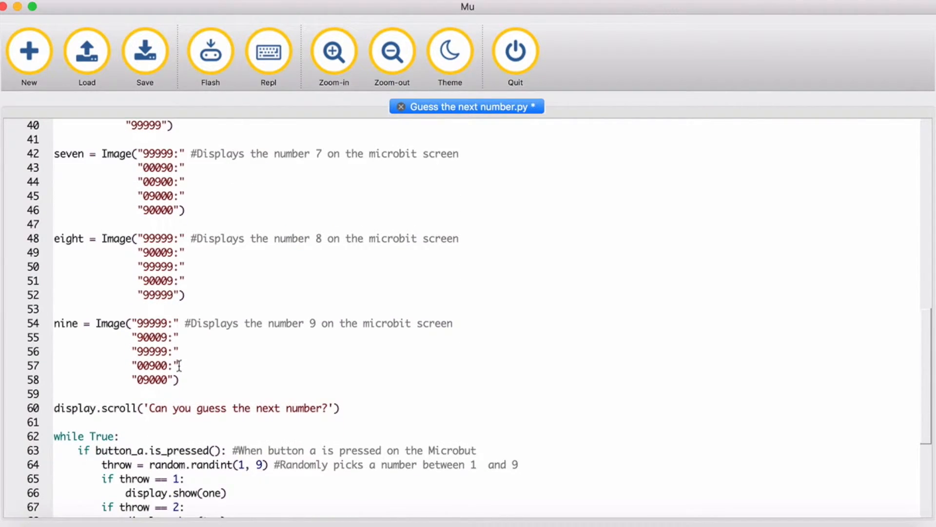
pyautogui.scroll(-3)
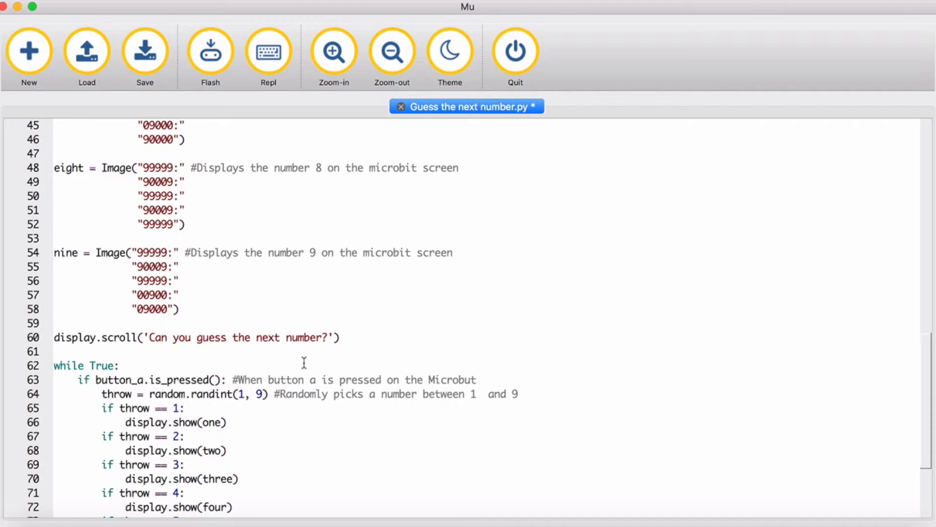
pyautogui.scroll(-3)
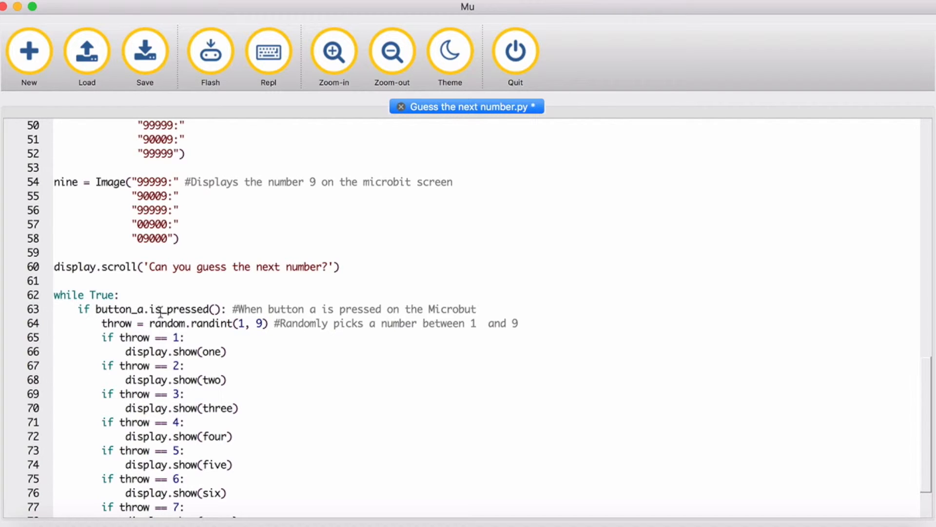
pyautogui.moveTo(291, 334)
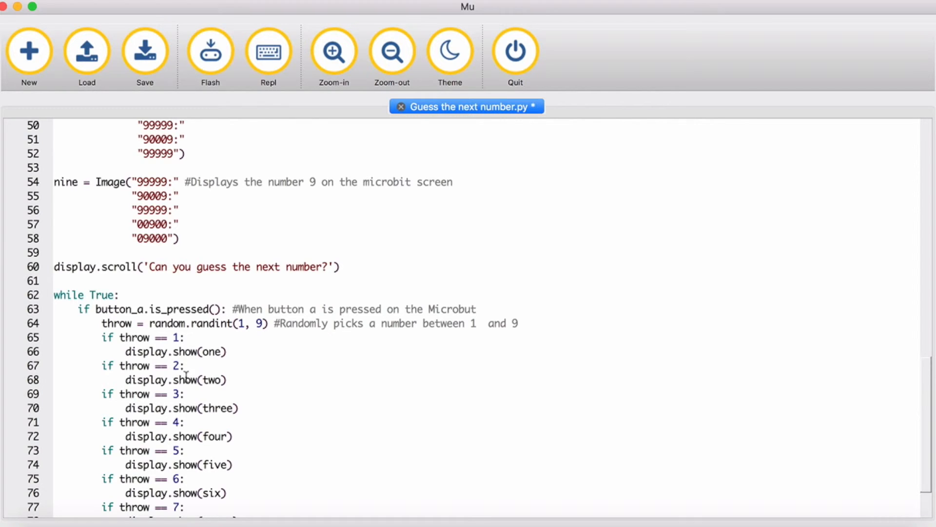
pyautogui.moveTo(229, 397)
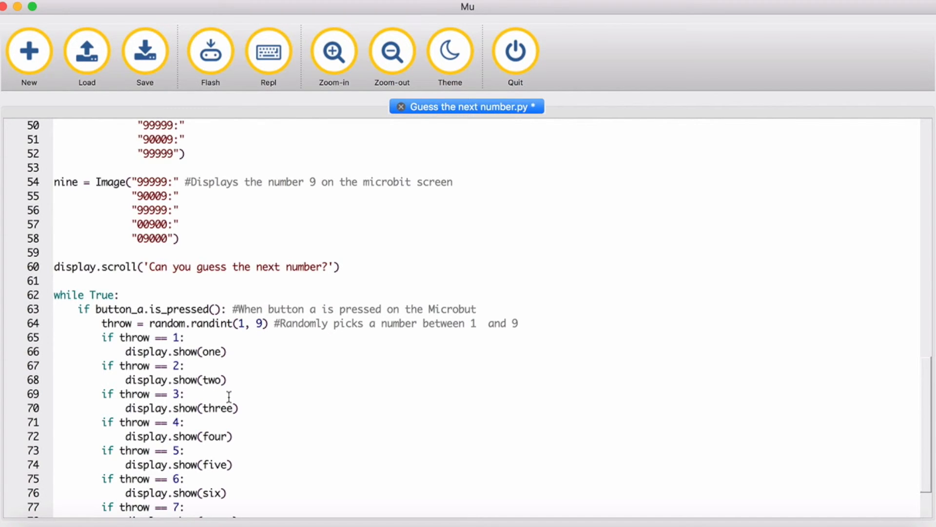
pyautogui.scroll(-3)
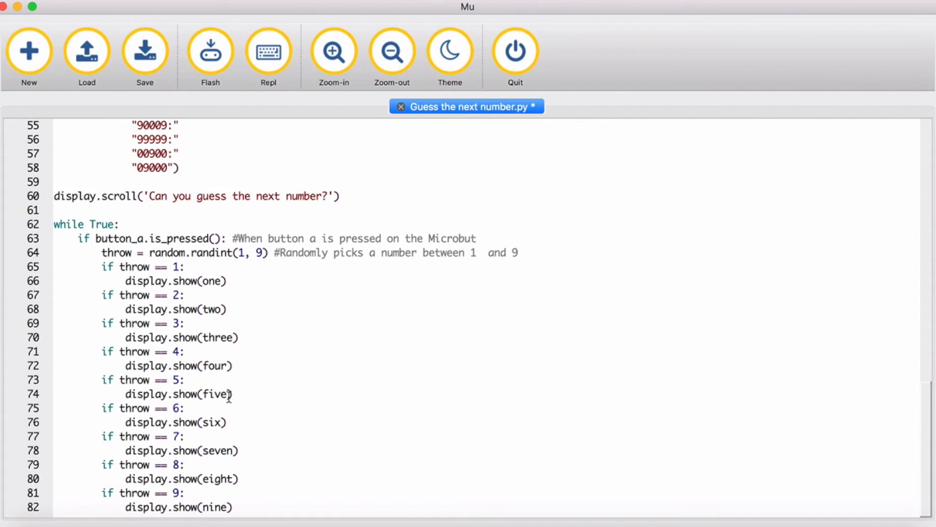